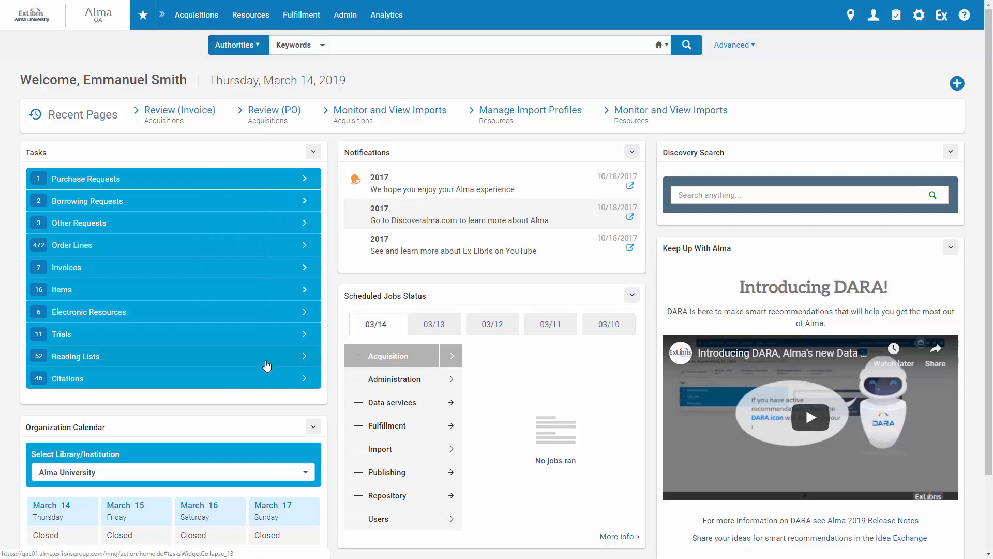
Enter 'Orwell' in the Authorities keyword search box.
click(661, 45)
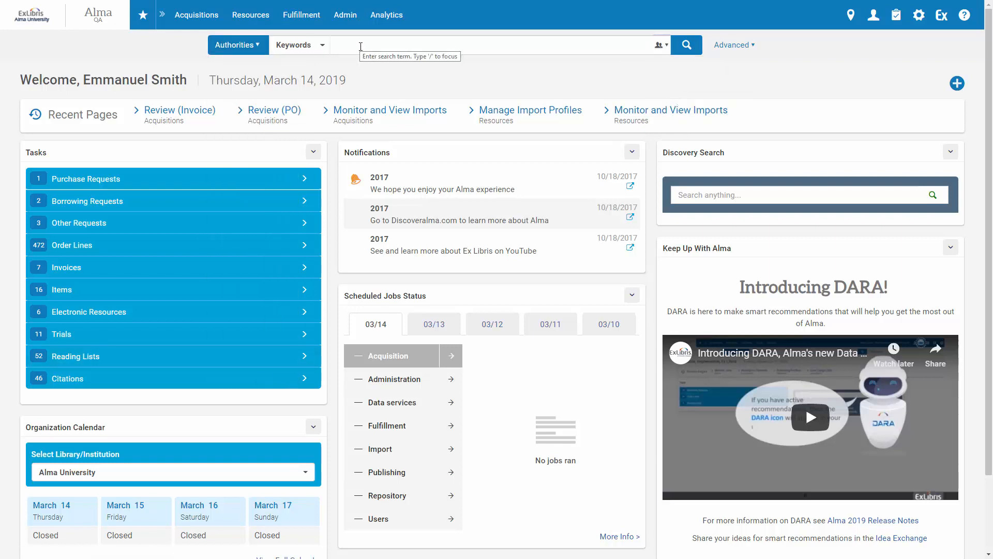
text(Orwell)
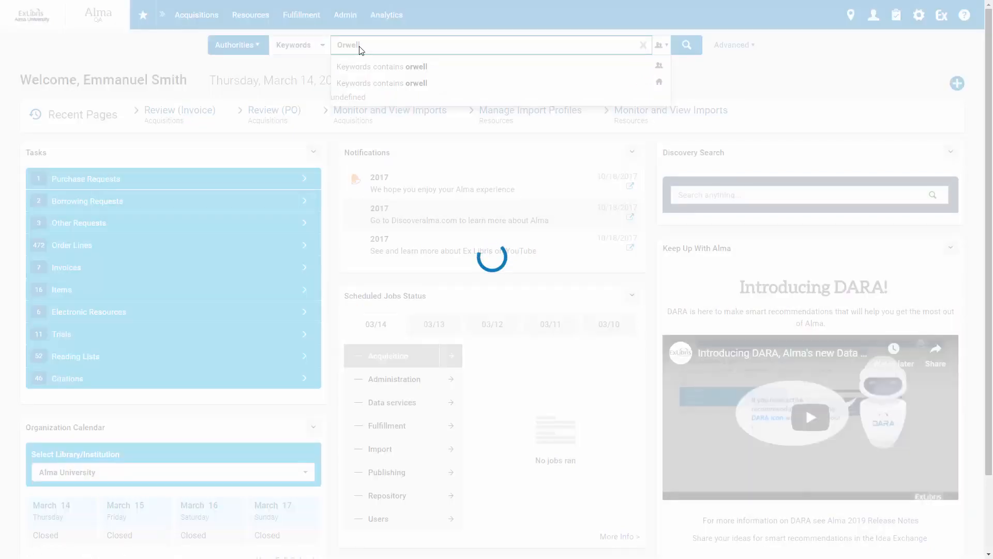
Run the community-zone 'Keywords contains orwell' search, returning 988 results.
click(686, 44)
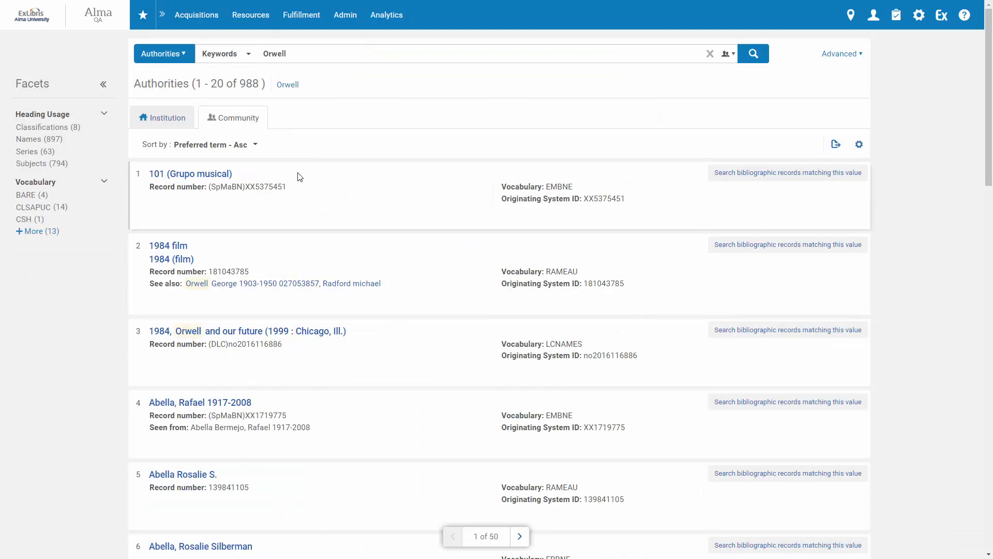
click(215, 144)
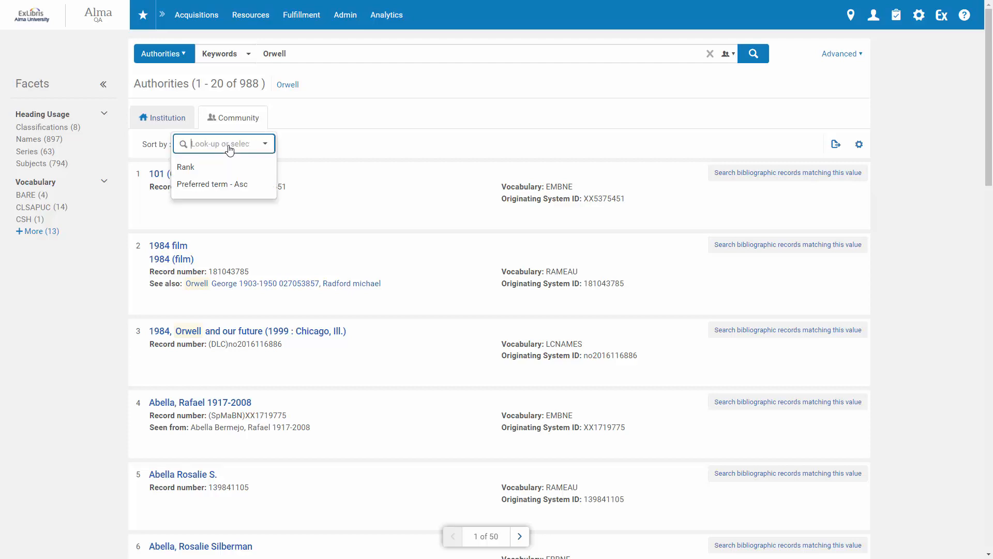
Sort the 988 results by Rank, putting Orwell, George 1903-1950 first.
click(186, 166)
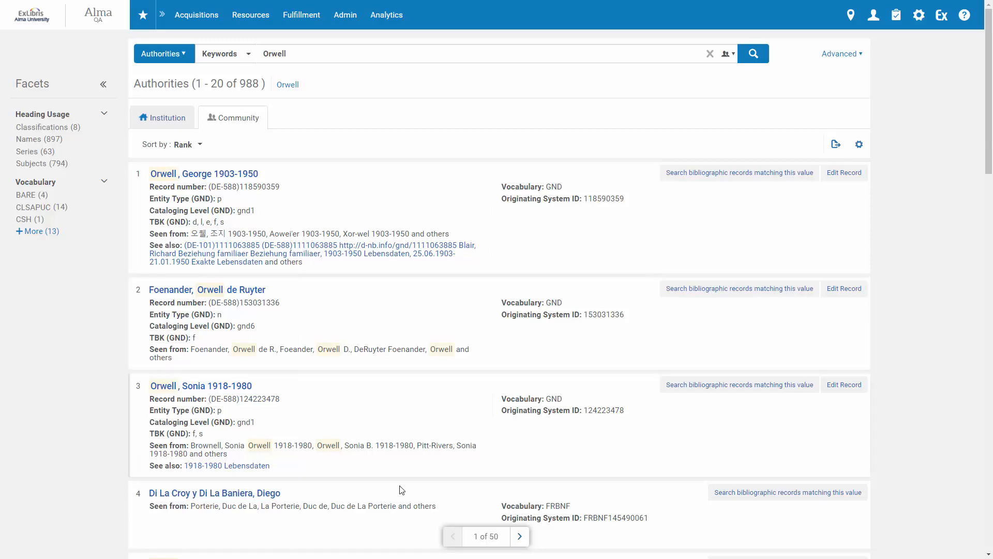
scroll(down, 3)
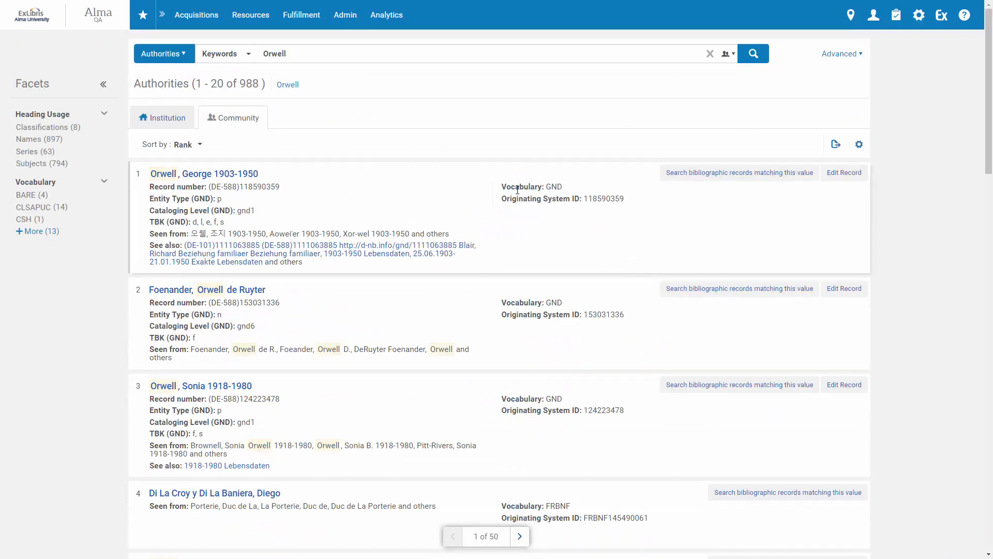
mouse_move(554, 186)
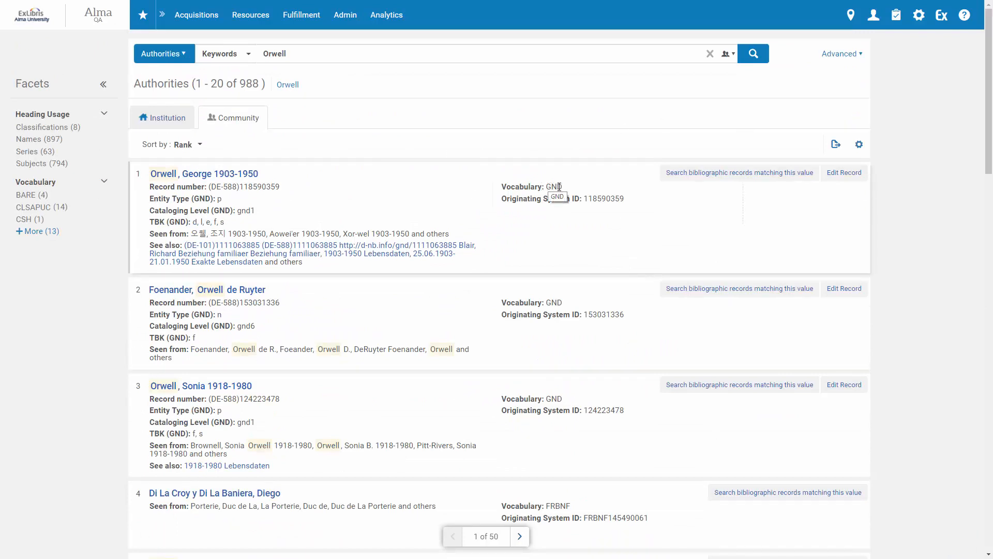
mouse_move(609, 213)
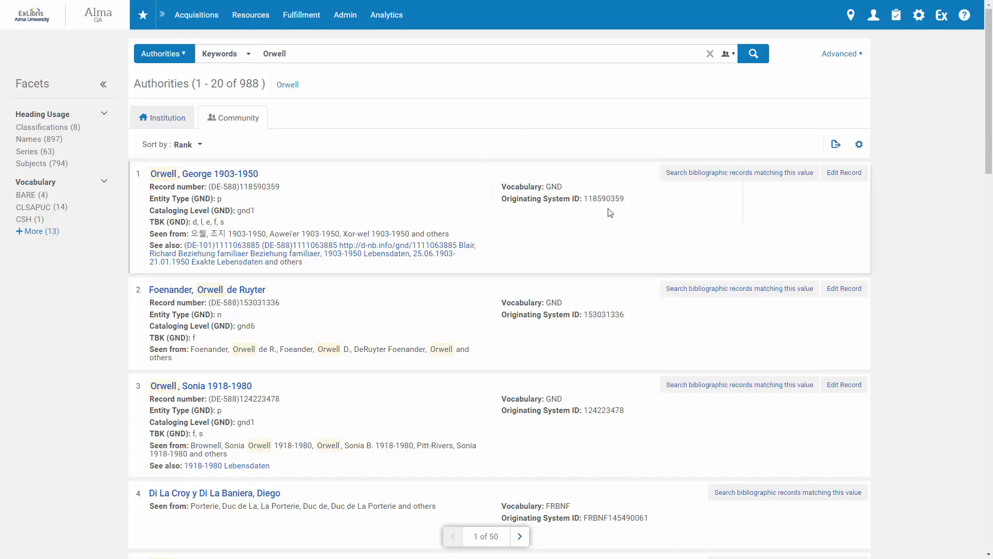